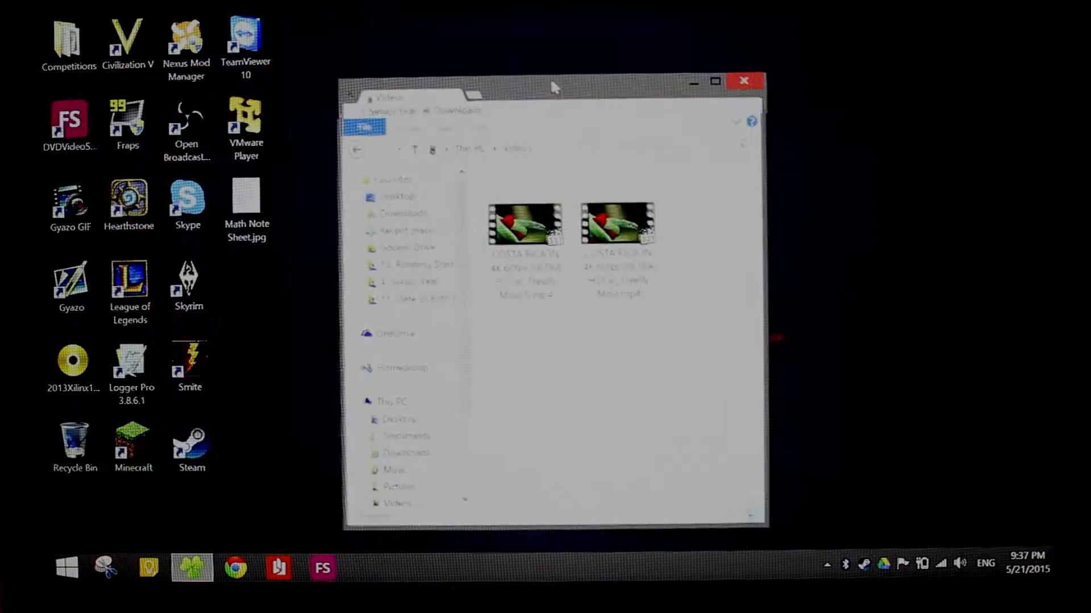
- Maximize the Videos folder window and search 'medi' in the Start menu
{"action": "left_click", "coordinate": [714, 81]}
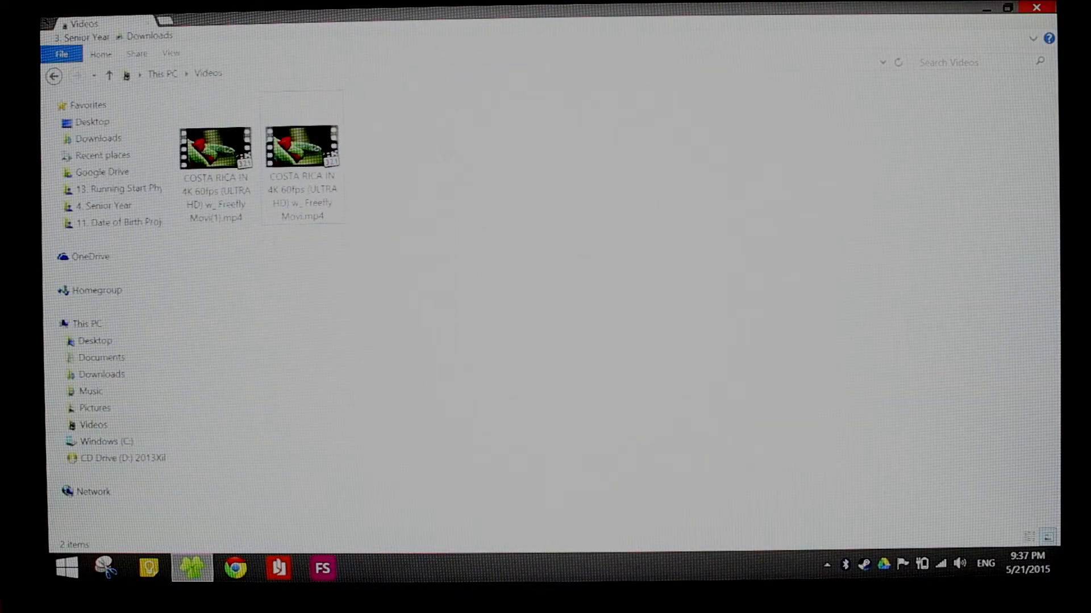
{"action": "mouse_move", "coordinate": [300, 147]}
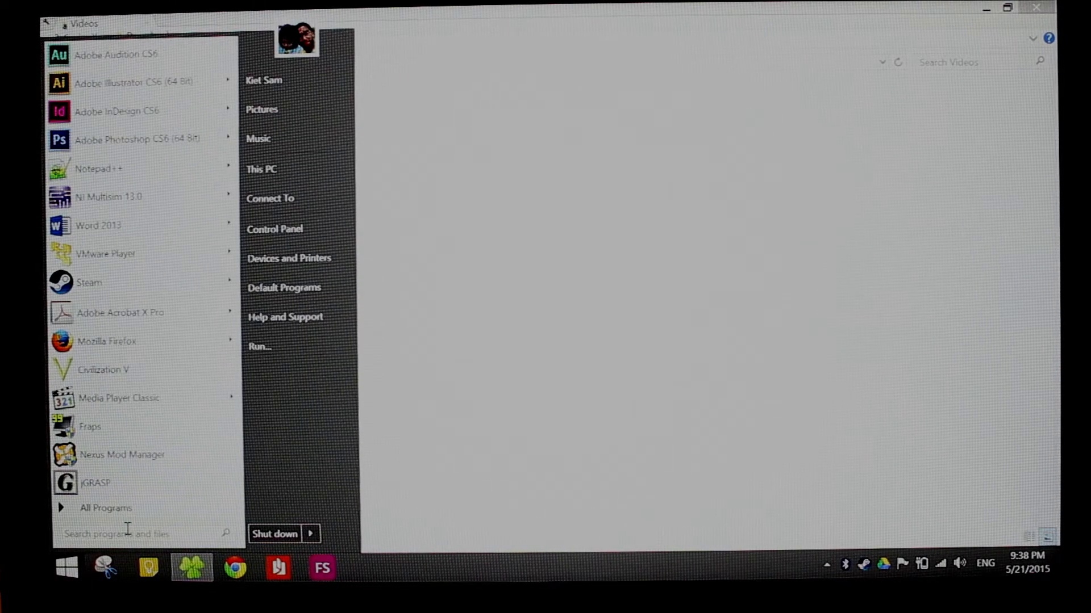
{"action": "type", "text": "medi"}
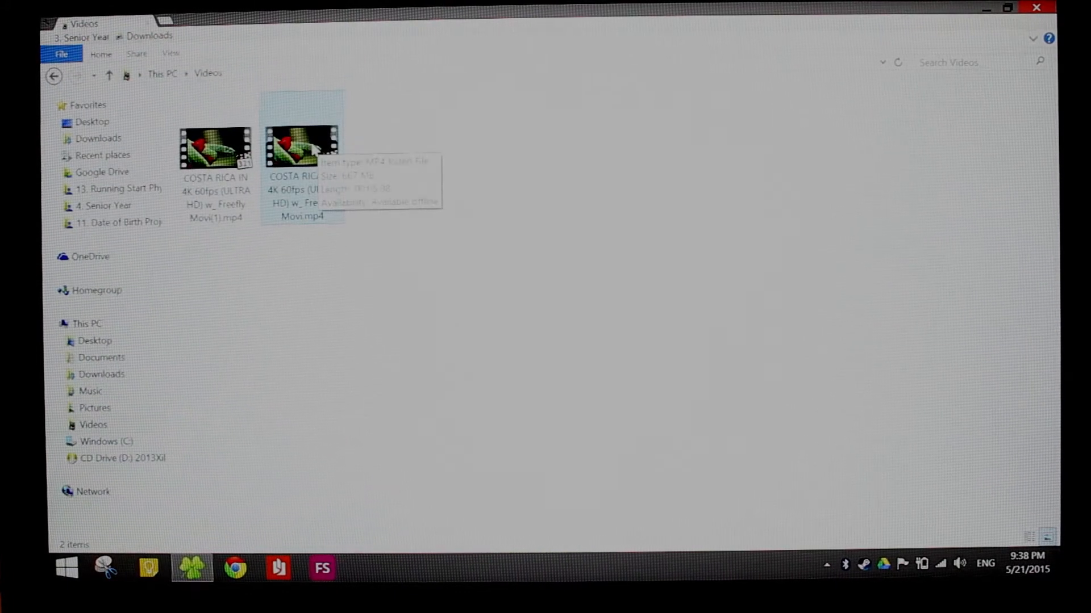
- Check the second Costa Rica video's details: 3840 × 2160 at 29 fps
{"action": "left_click", "coordinate": [301, 146]}
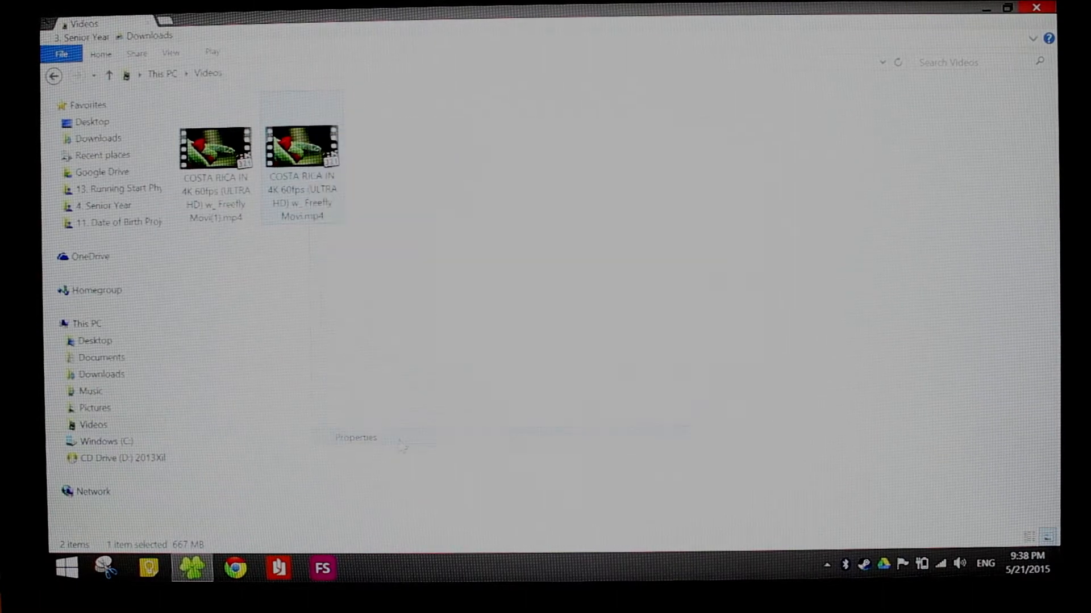
{"action": "left_click", "coordinate": [356, 437]}
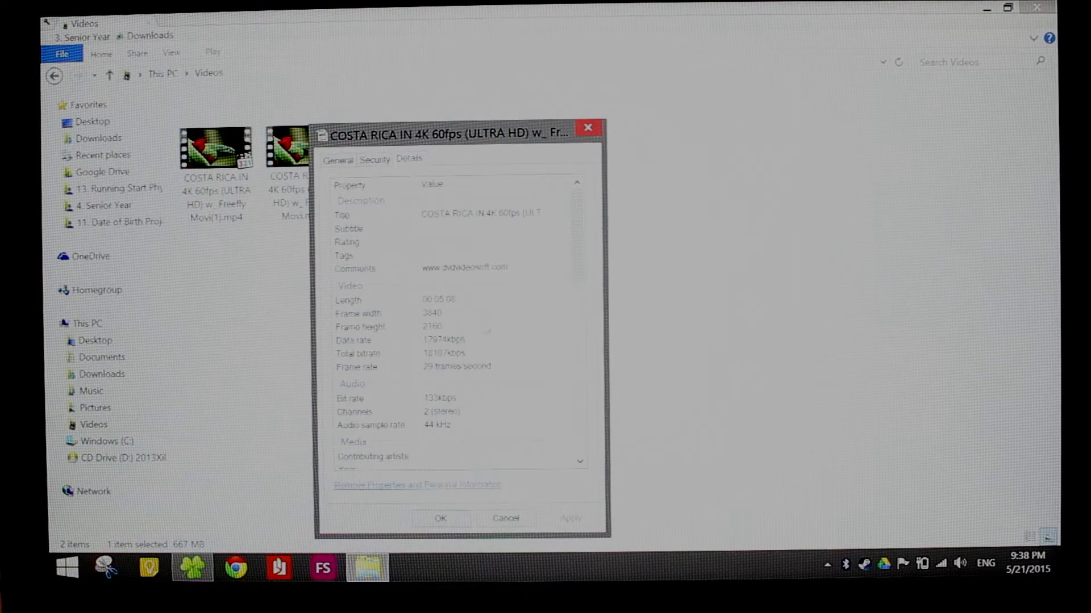
{"action": "left_click", "coordinate": [432, 314]}
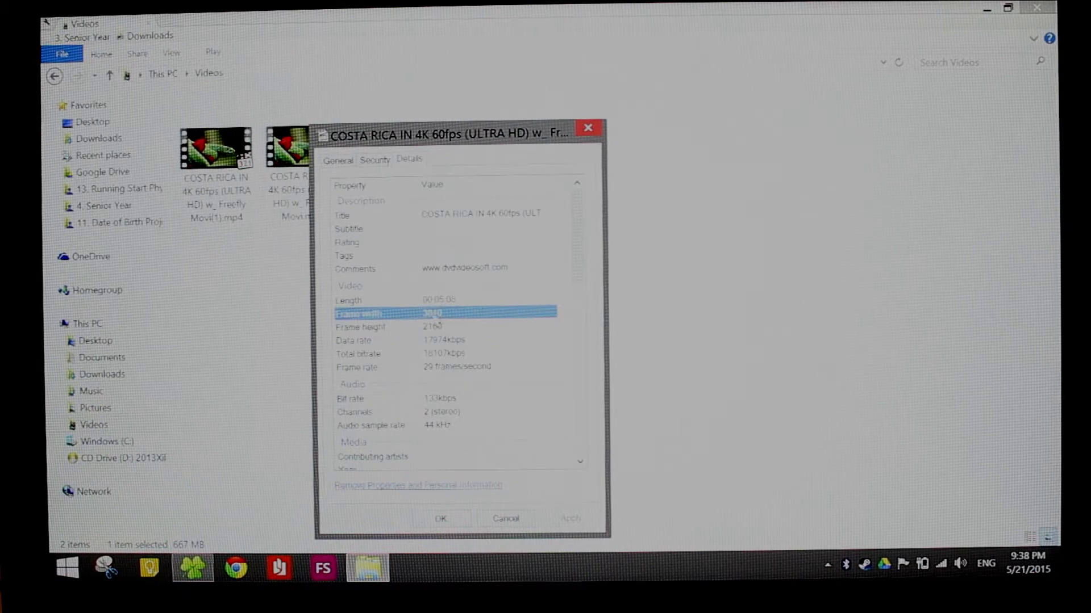
{"action": "left_click", "coordinate": [446, 367]}
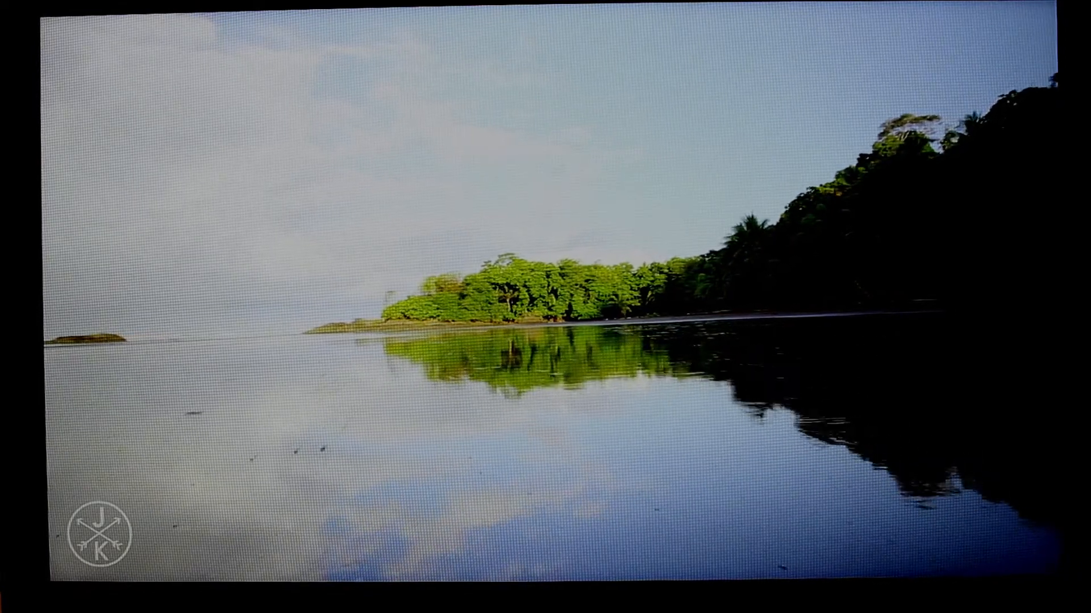
- Leave full screen and show playback statistics: ~29.84 fps, 0 dropped frames
{"action": "left_click", "coordinate": [72, 38]}
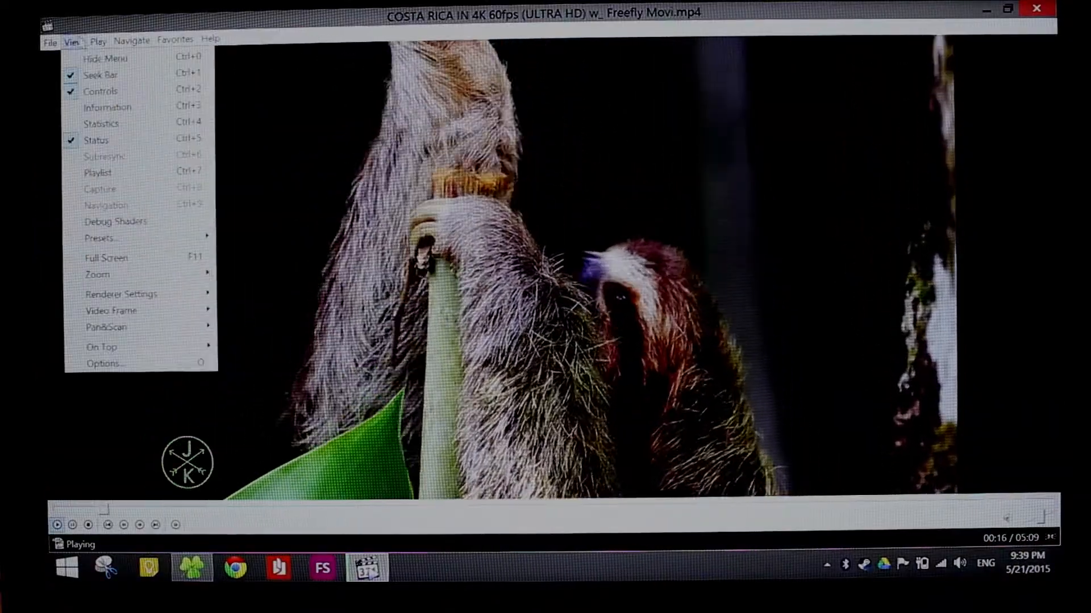
{"action": "left_click", "coordinate": [101, 123]}
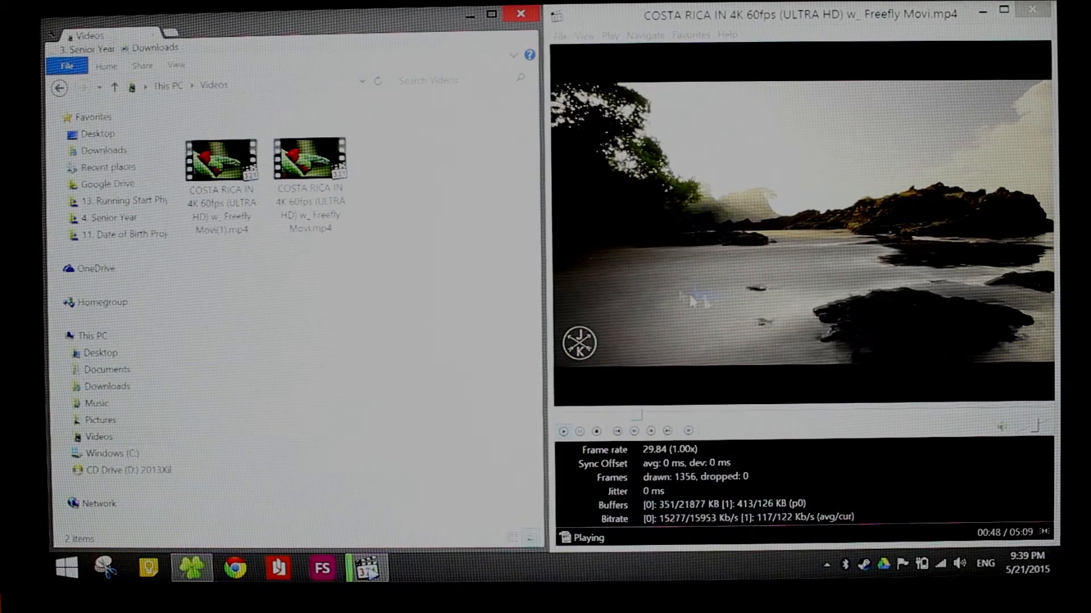
- Sort Task Manager by CPU, select MPC-HC, and view CPU performance at 100%
{"action": "left_click", "coordinate": [235, 567]}
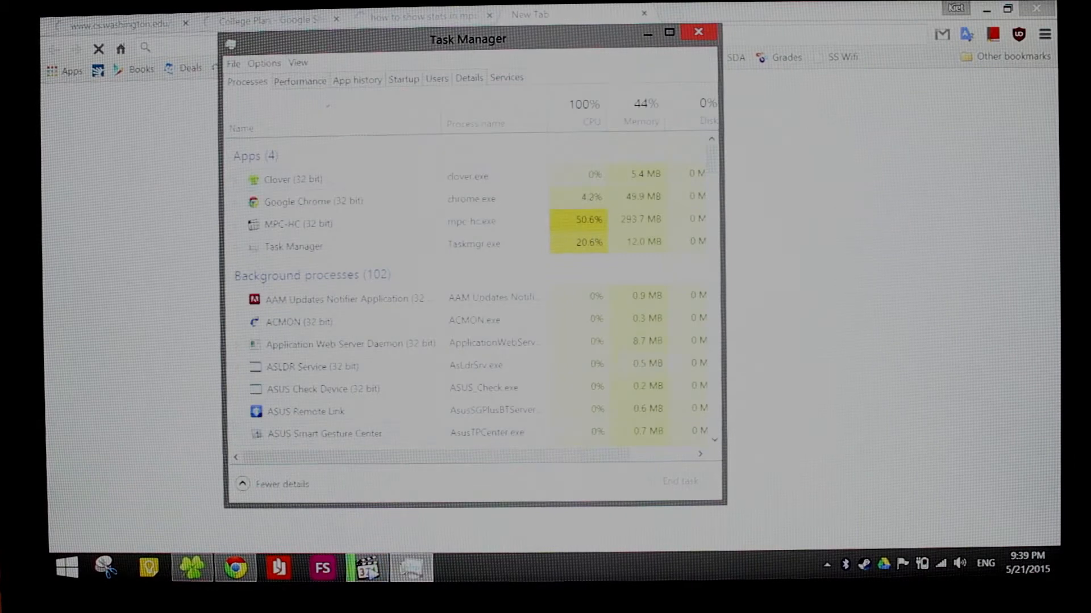
{"action": "left_click", "coordinate": [590, 105]}
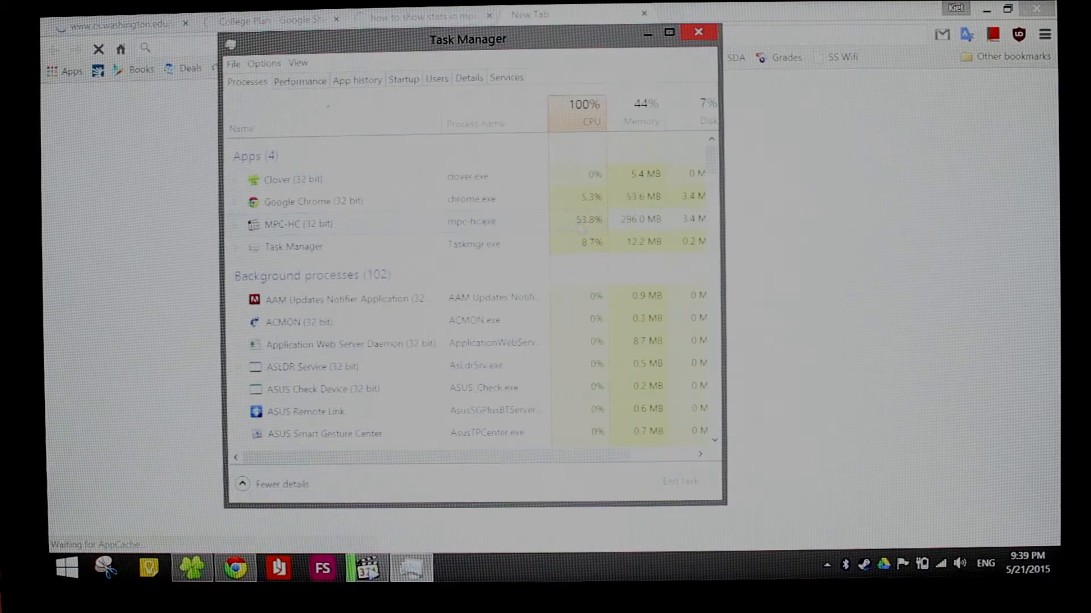
{"action": "left_click", "coordinate": [298, 224]}
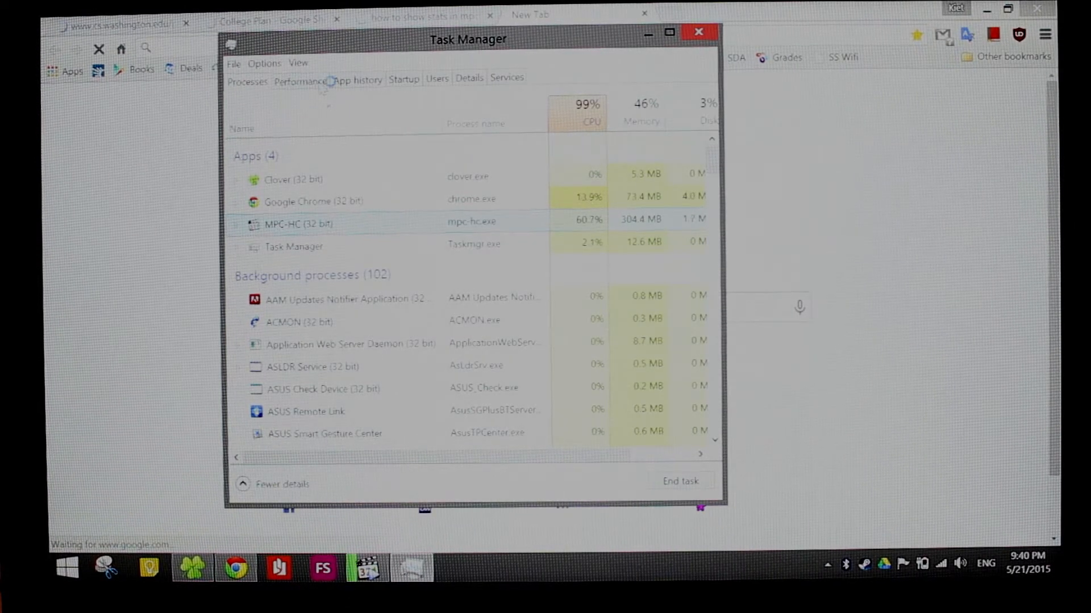
{"action": "left_click", "coordinate": [300, 79]}
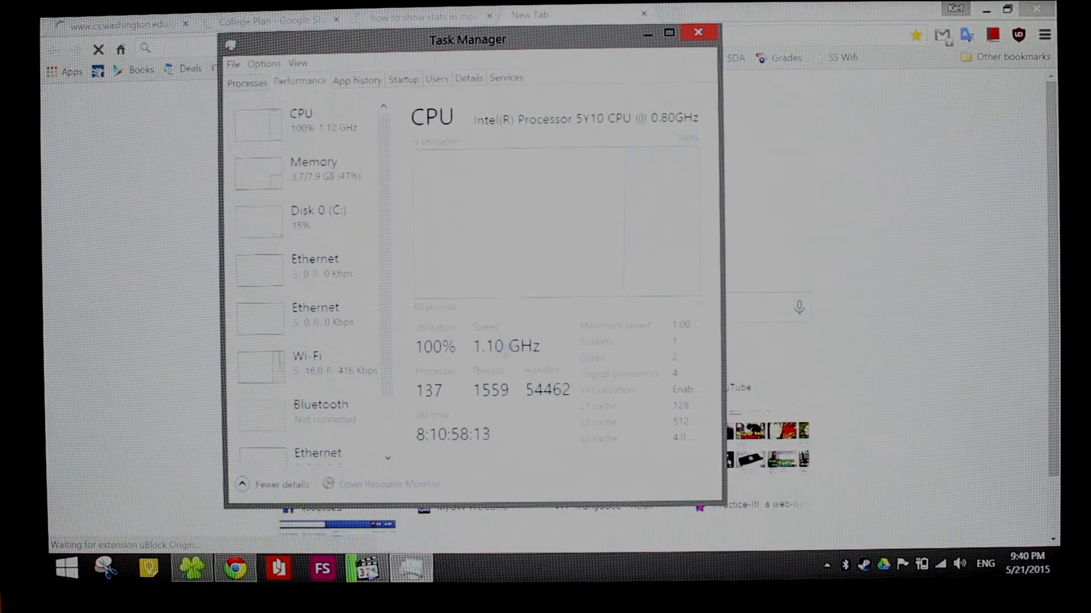
{"action": "left_click", "coordinate": [697, 32]}
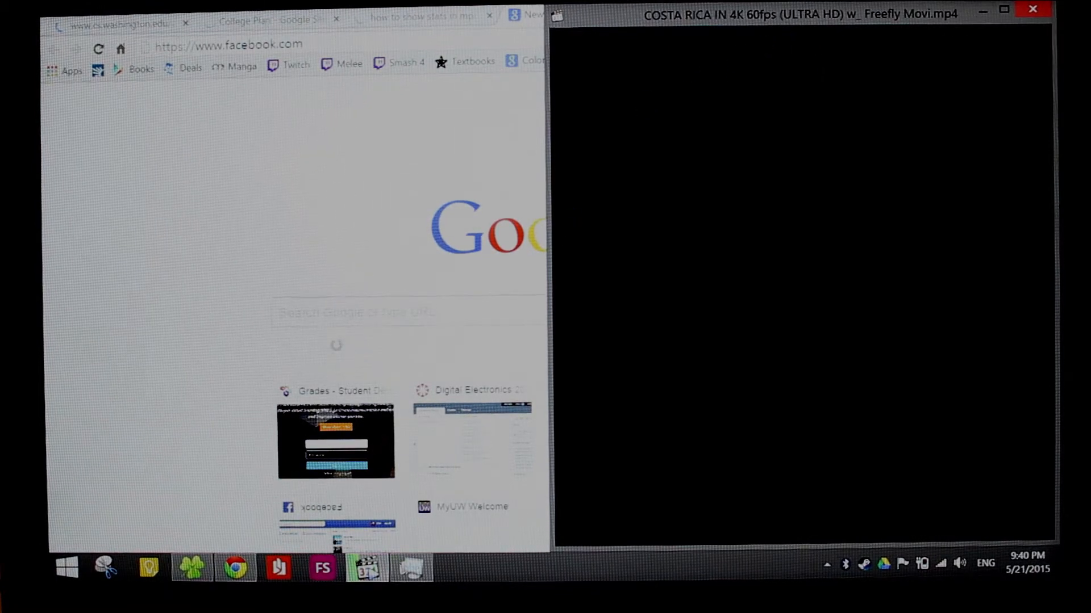
- Restore the Chrome window down and close the browser
{"action": "left_click", "coordinate": [1033, 9]}
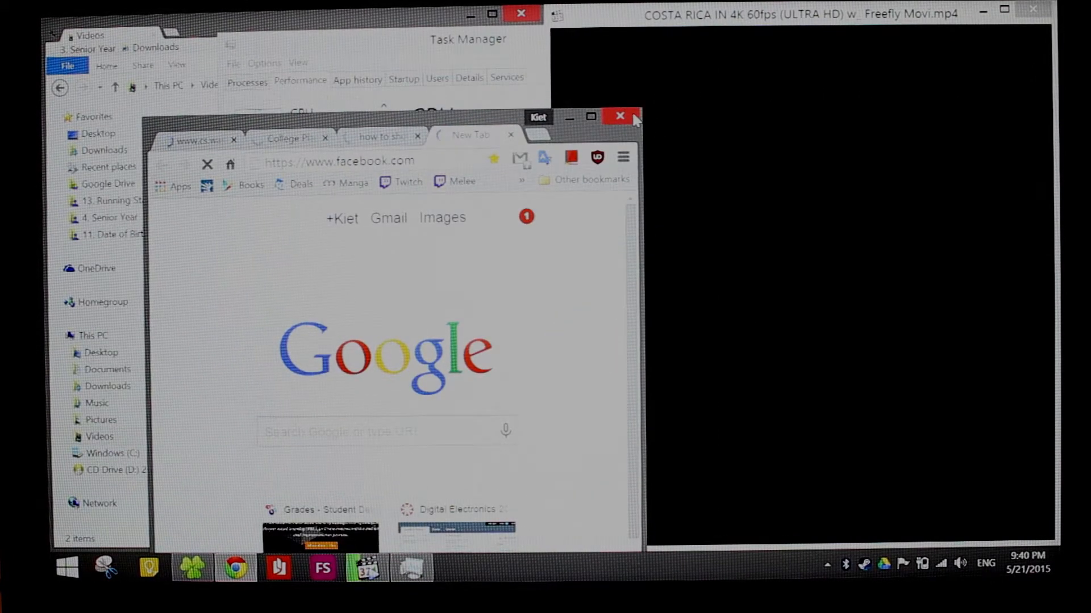
{"action": "mouse_move", "coordinate": [622, 116]}
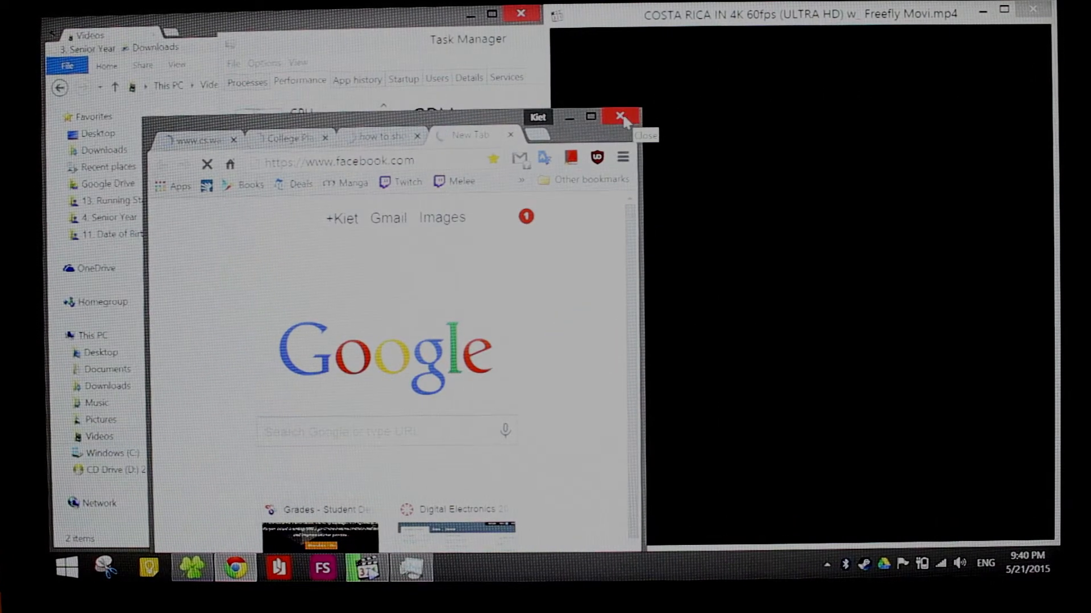
{"action": "left_click", "coordinate": [620, 116]}
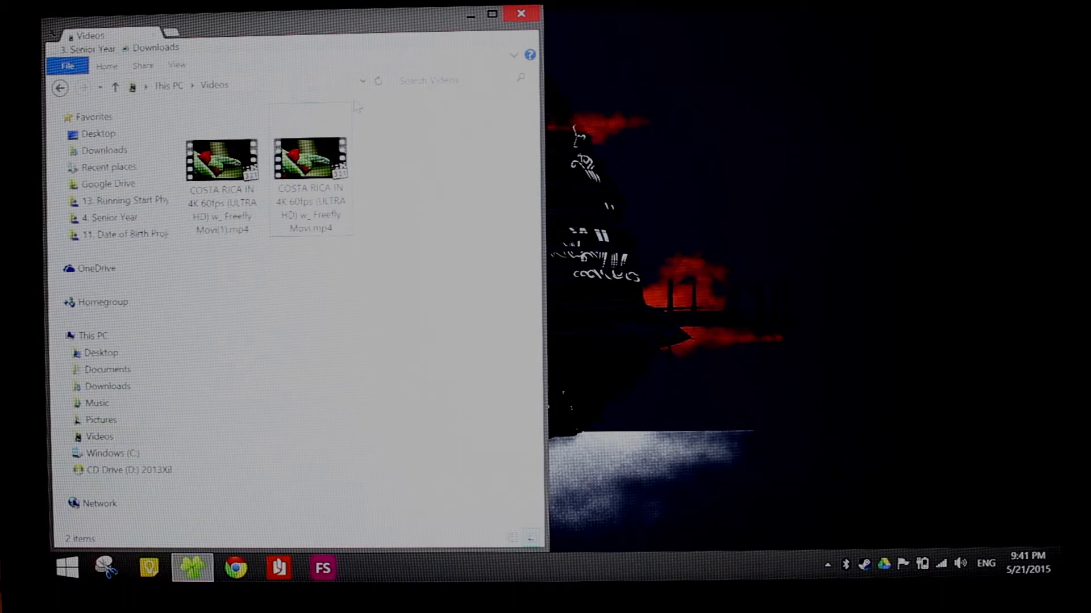
{"action": "right_click", "coordinate": [310, 157]}
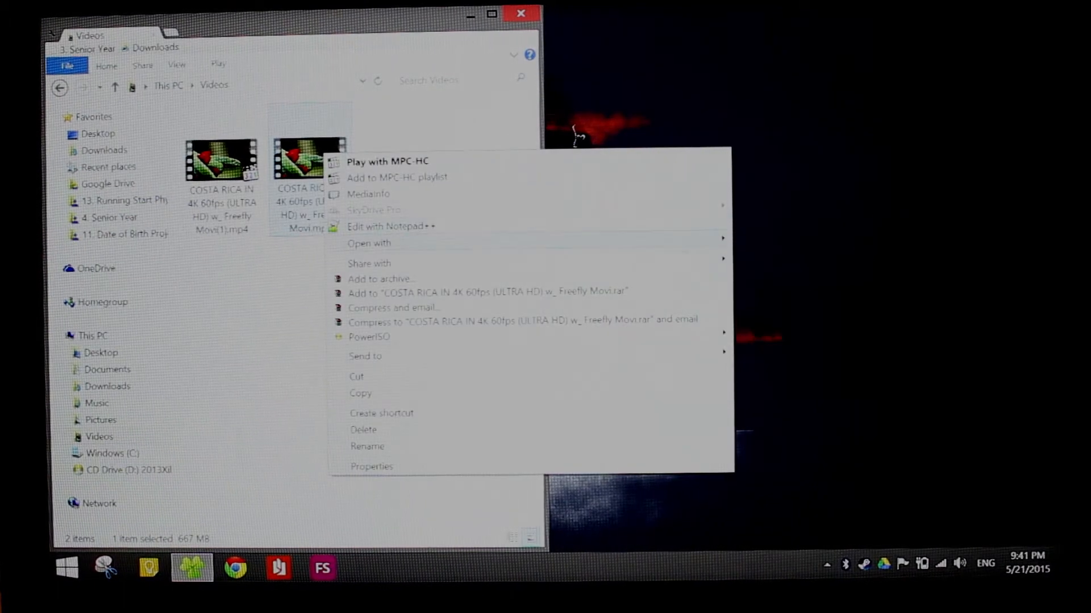
{"action": "left_click", "coordinate": [387, 160]}
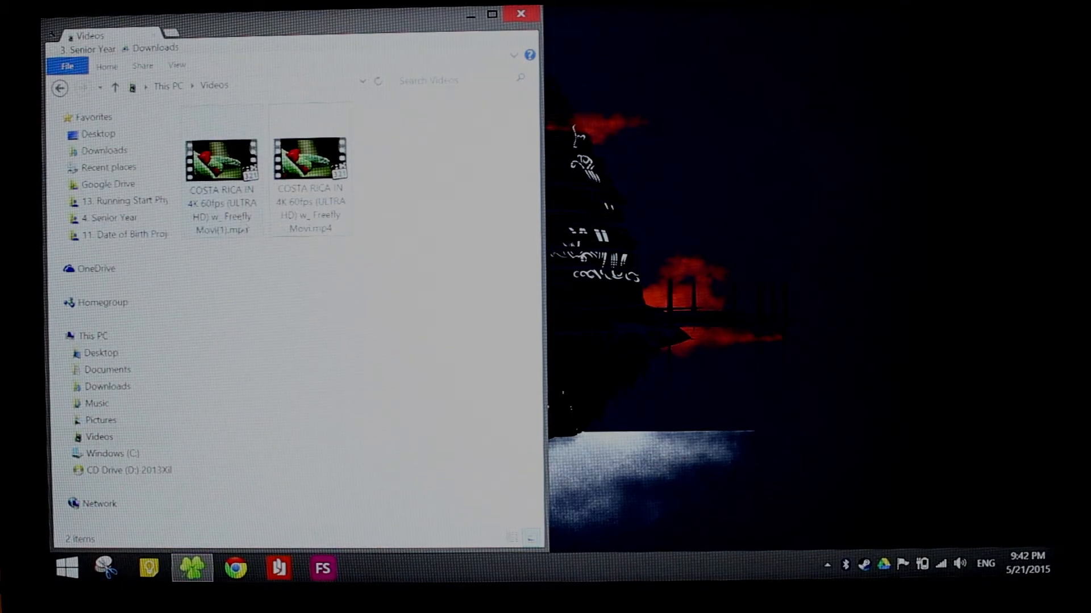
- View the first Costa Rica video's details: 2560 × 1440 at 29 fps
{"action": "left_click", "coordinate": [309, 160]}
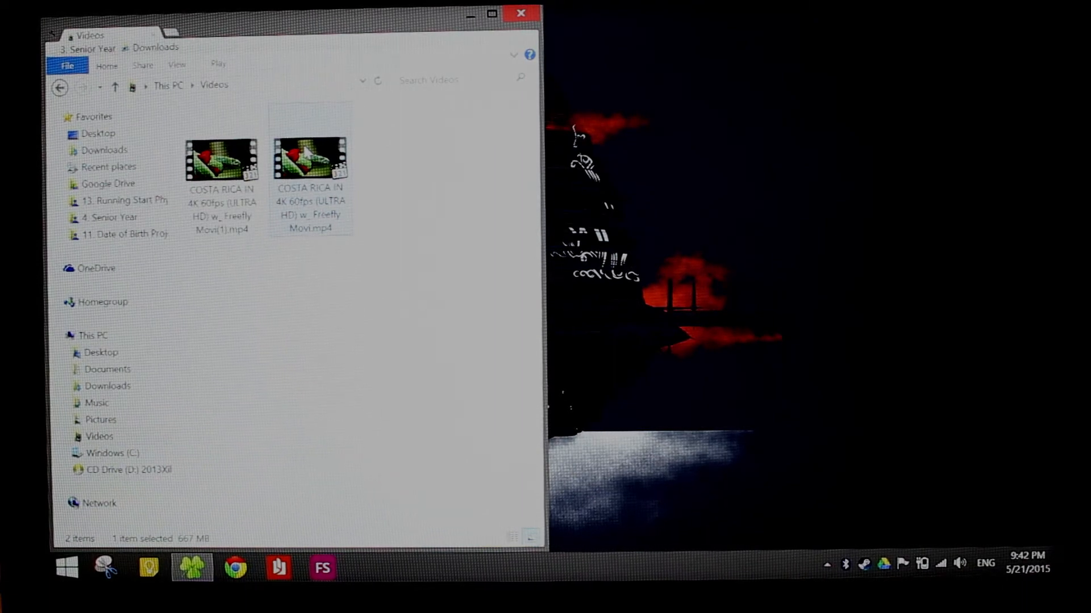
{"action": "left_click", "coordinate": [220, 160]}
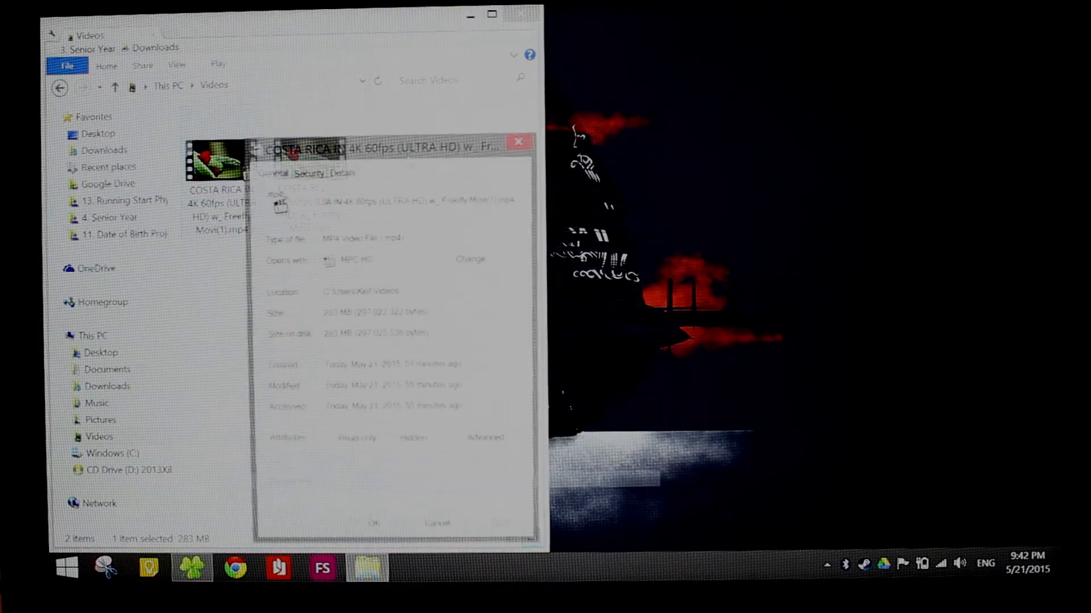
{"action": "left_click", "coordinate": [342, 173]}
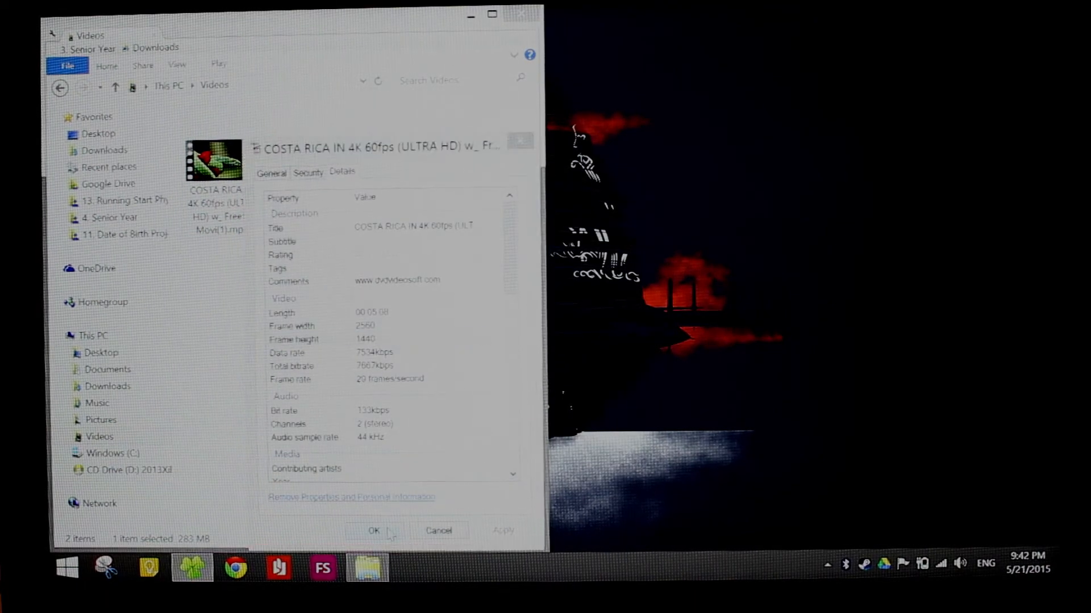
- Play the 1440p video in VLC media player, then close VLC
{"action": "right_click", "coordinate": [309, 158]}
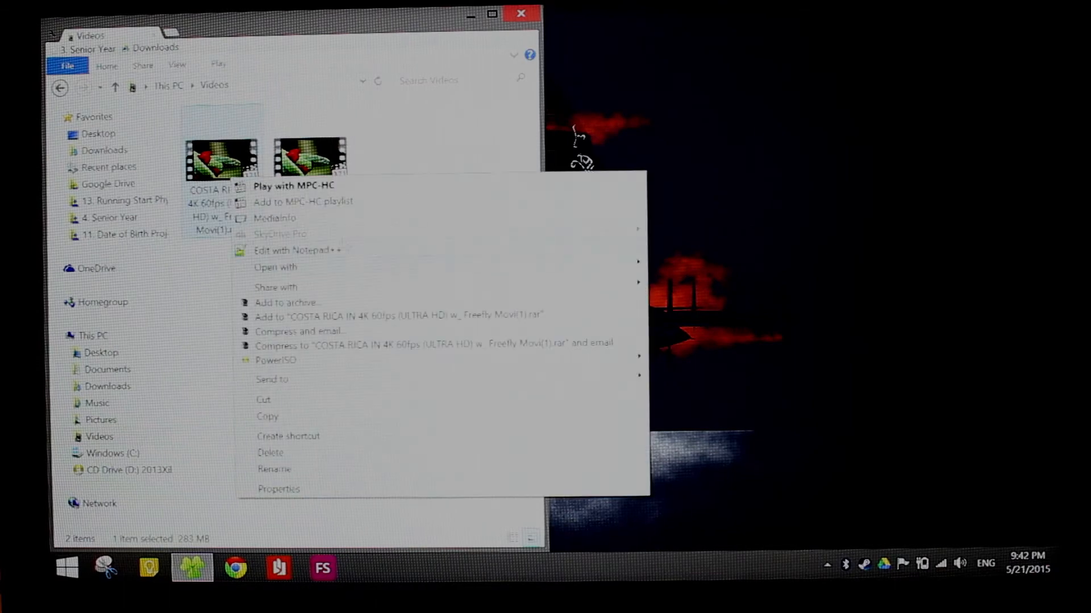
{"action": "left_click", "coordinate": [275, 266]}
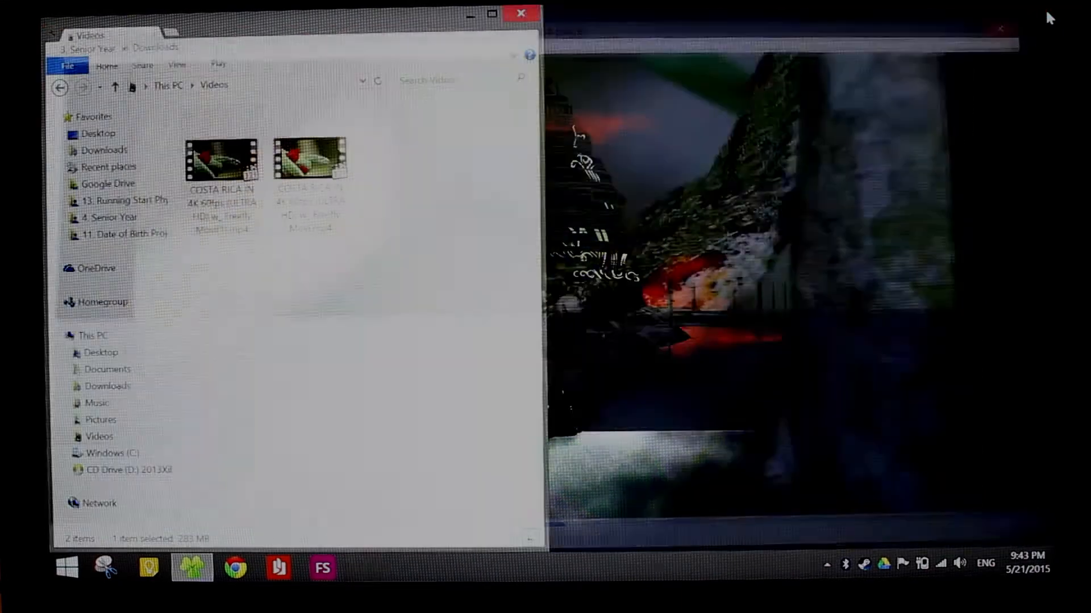
{"action": "left_click", "coordinate": [432, 278]}
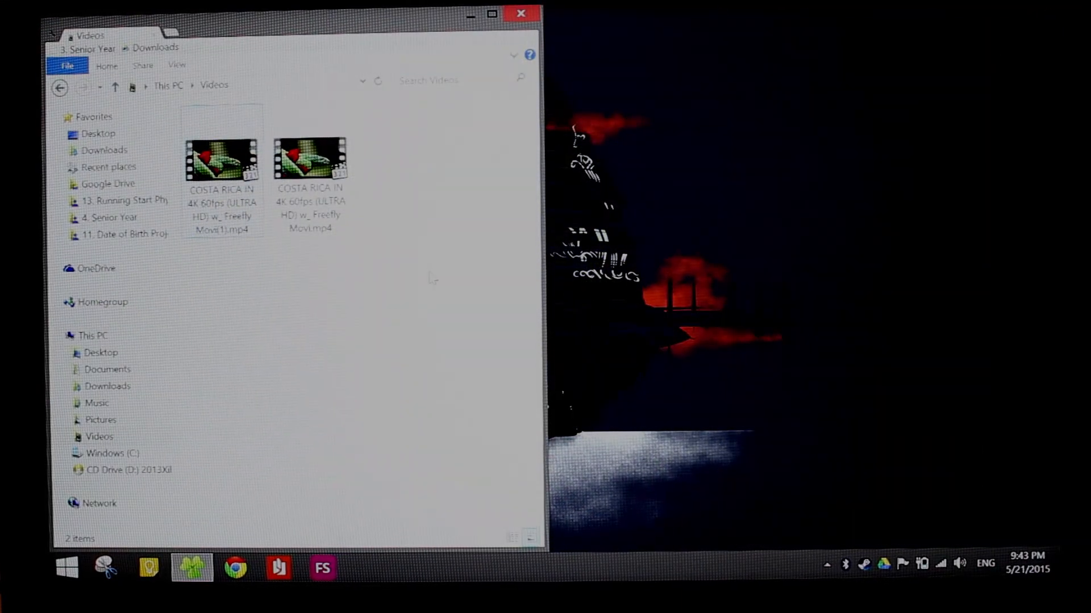